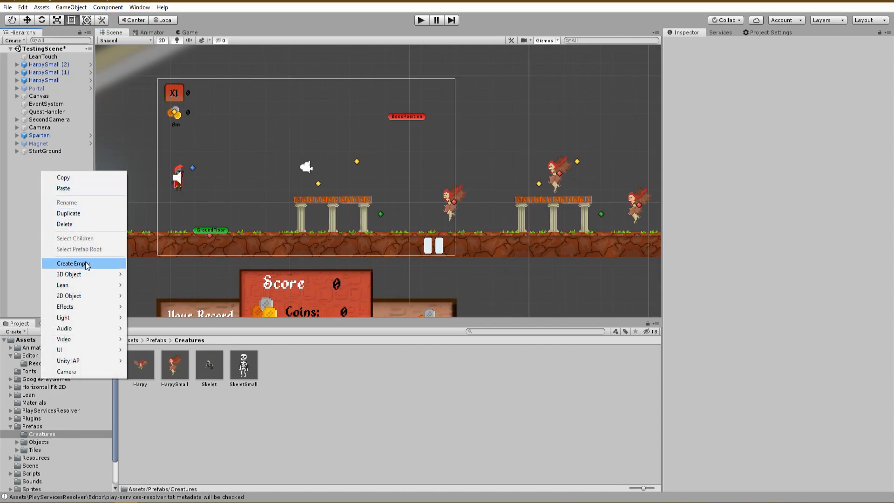
Create an empty object in the scene and name it FloatingPoints.
{"action": "left_click", "coordinate": [74, 262]}
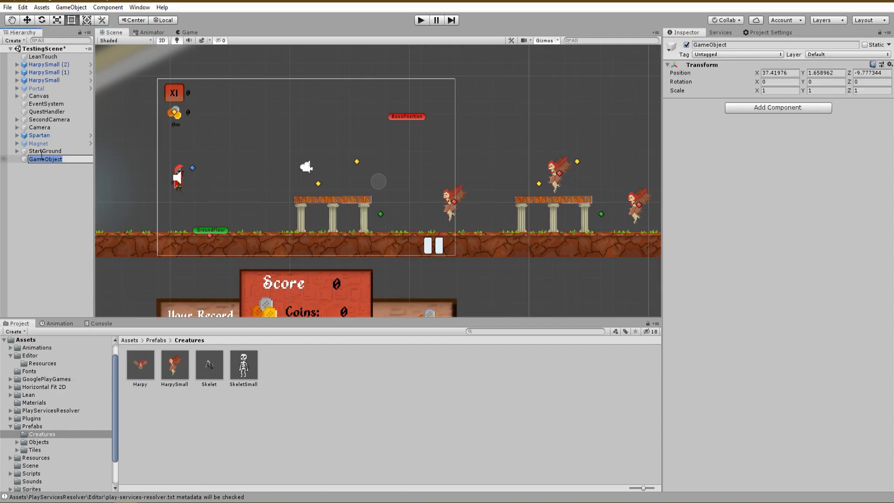
{"action": "type", "text": "FloatingPoints"}
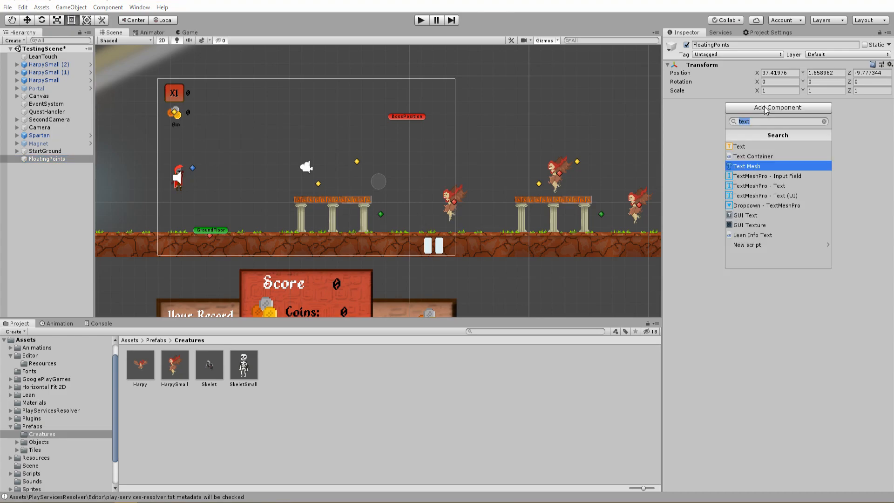
Add a Text Mesh reading 100 with character size 0.1, font size 75 and the Alkhemikal font.
{"action": "left_click", "coordinate": [745, 166]}
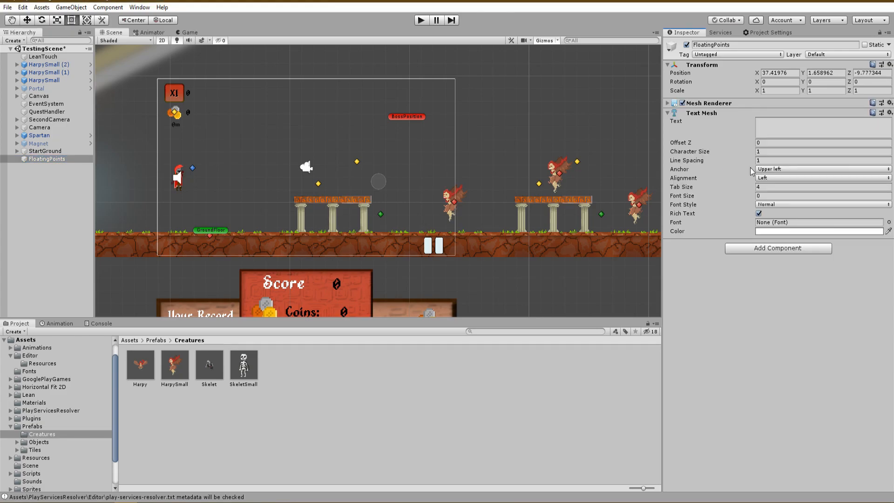
{"action": "type", "text": "100"}
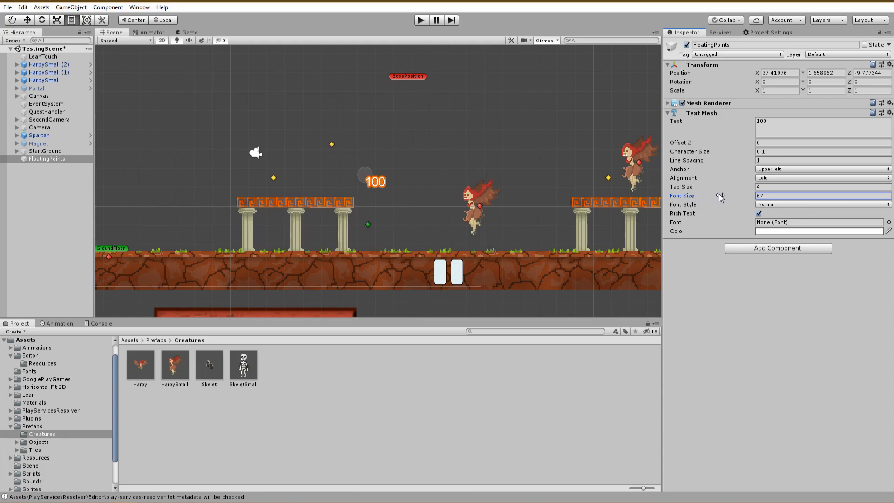
{"action": "type", "text": "102"}
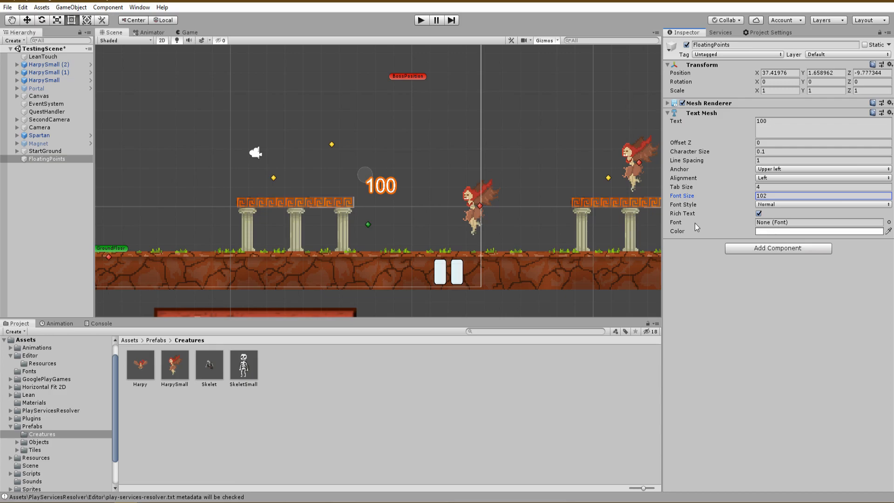
{"action": "left_click", "coordinate": [818, 221]}
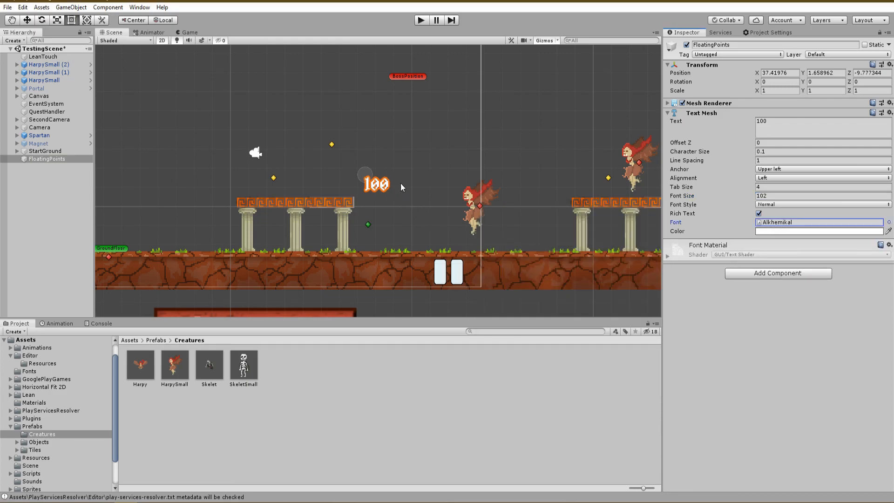
Anchor the text at middle centre, align it centre and colour it cyan.
{"action": "left_click", "coordinate": [821, 177]}
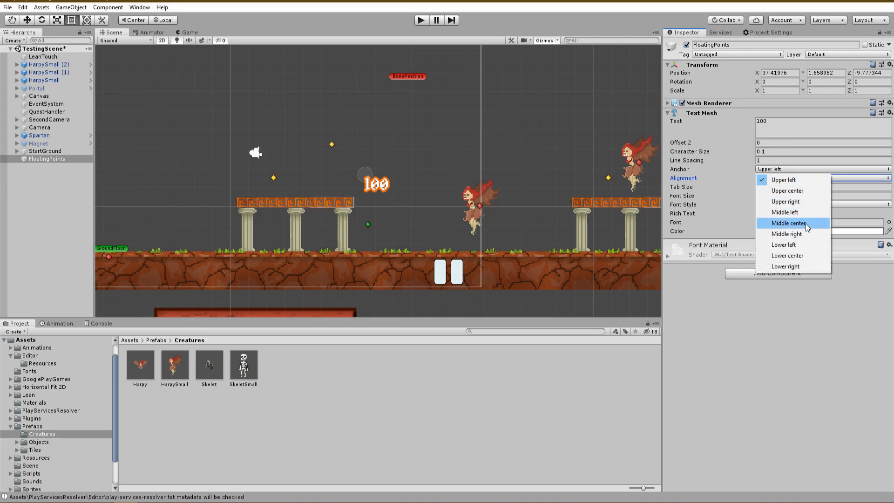
{"action": "left_click", "coordinate": [787, 223]}
{"action": "type", "text": "75"}
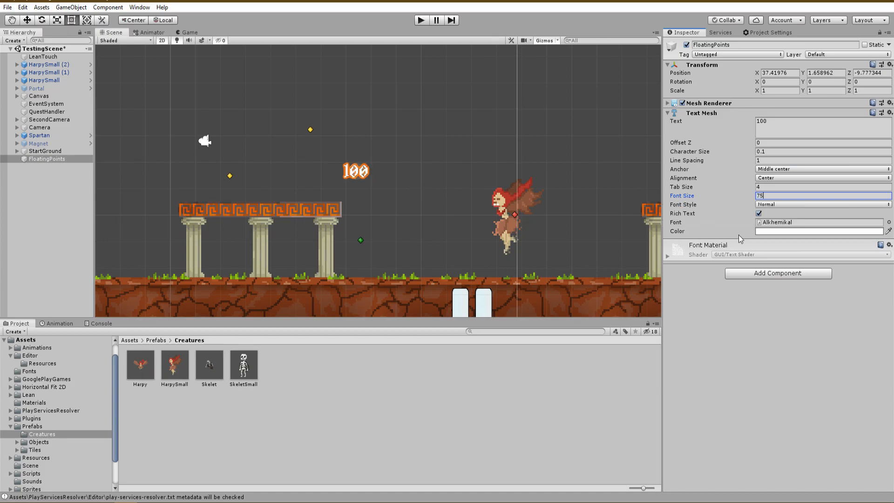
{"action": "left_click", "coordinate": [821, 230]}
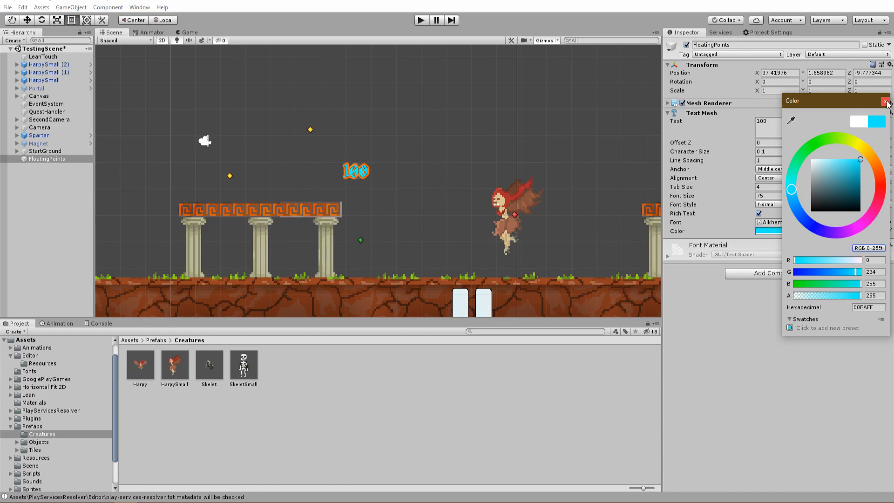
{"action": "left_click", "coordinate": [887, 101]}
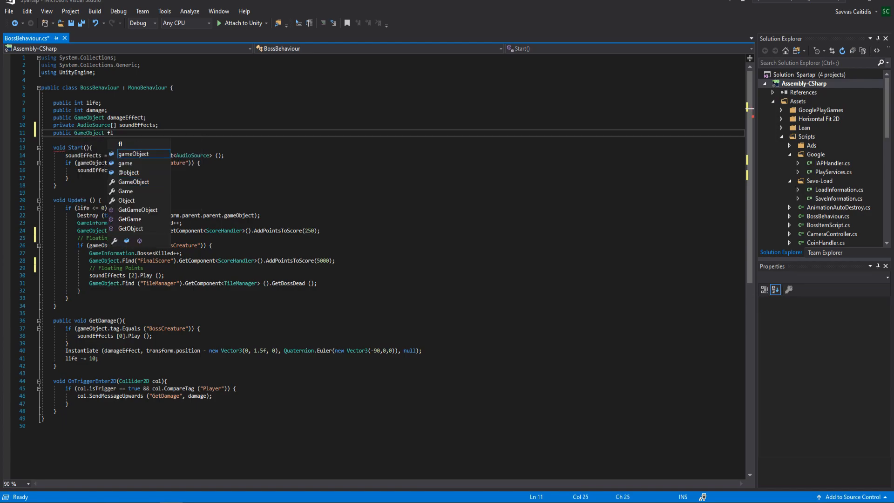
Declare 'public GameObject floatingPoints;' and start an Instantiate(floatingPoints...) call under the Floating Points comment.
{"action": "type", "text": "oatingPoint"}
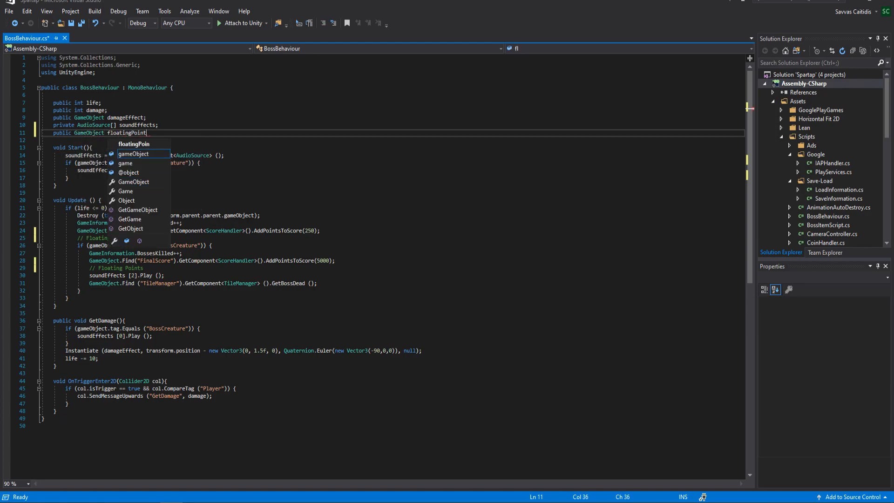
{"action": "type", "text": "ts;"}
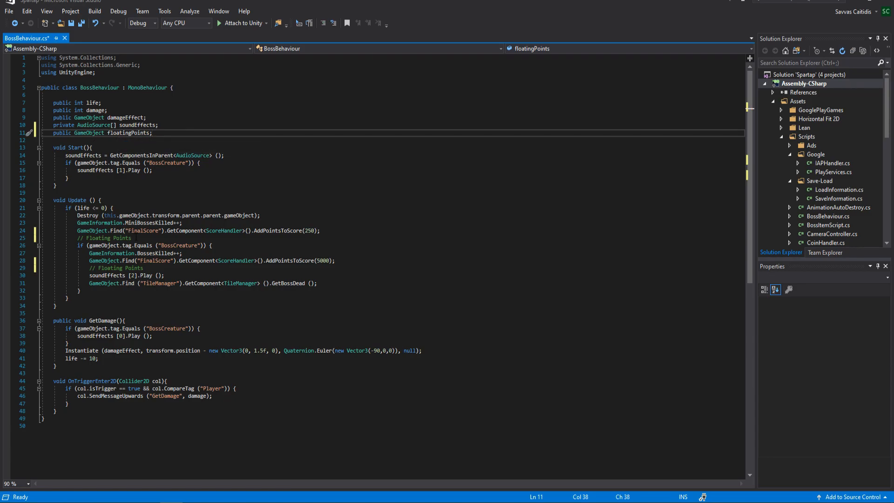
{"action": "key", "text": "enter"}
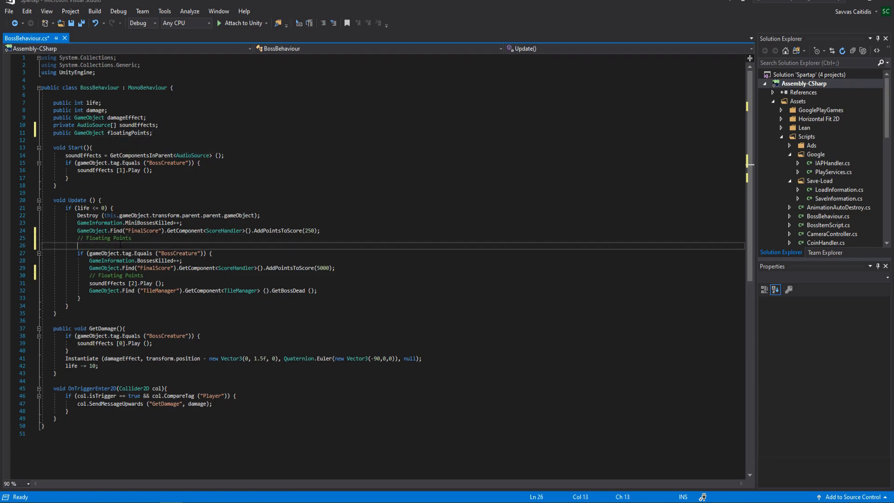
{"action": "type", "text": "Instantiate("}
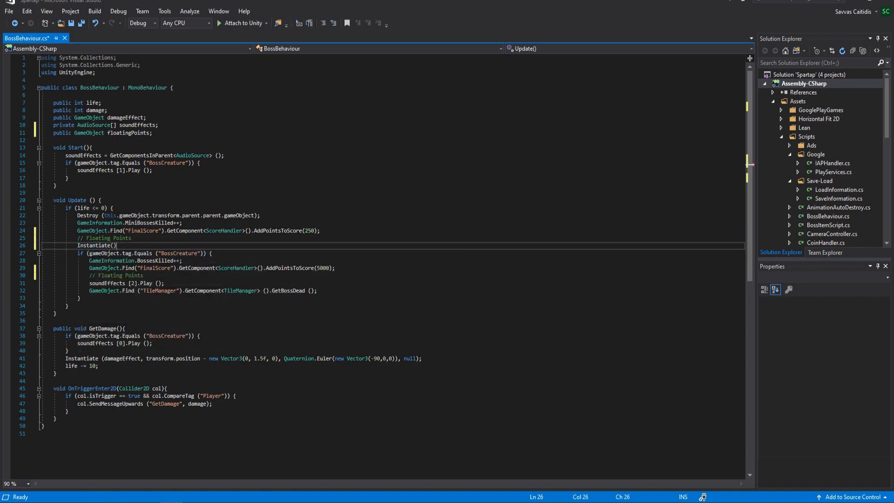
{"action": "type", "text": "fl"}
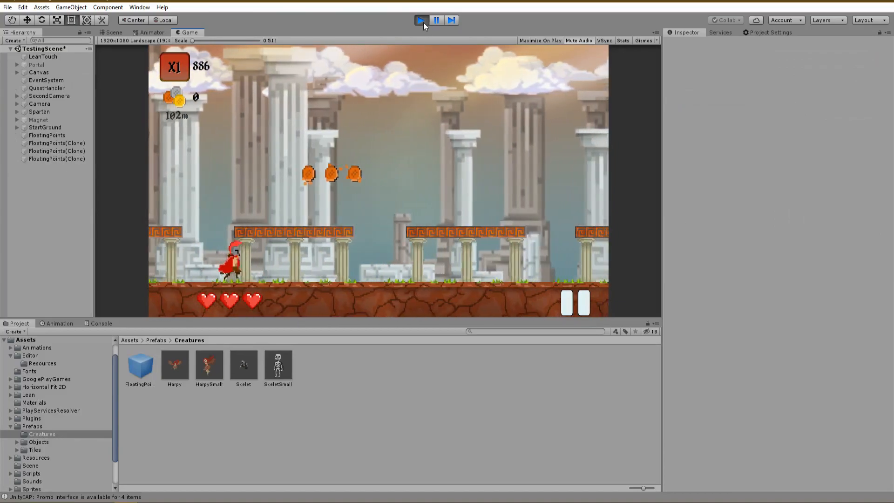
Exit Play mode and select FloatingPoints to view its settings in the Inspector.
{"action": "left_click", "coordinate": [420, 20]}
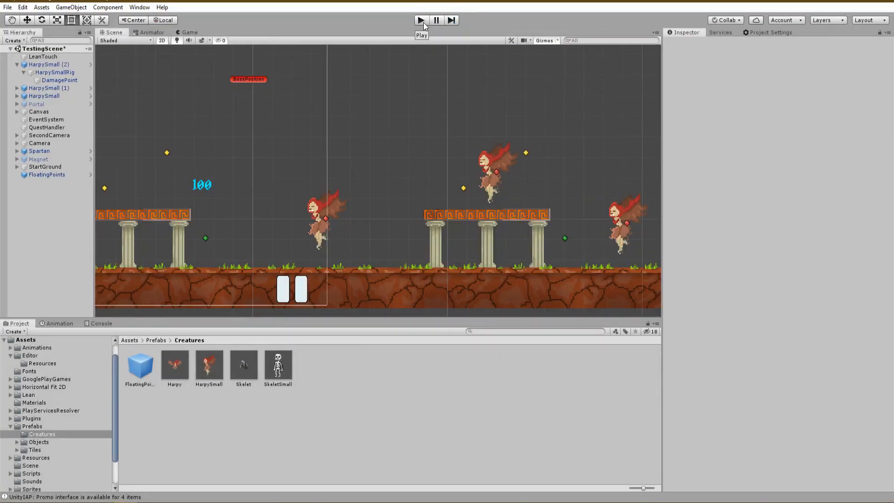
{"action": "left_click", "coordinate": [420, 20]}
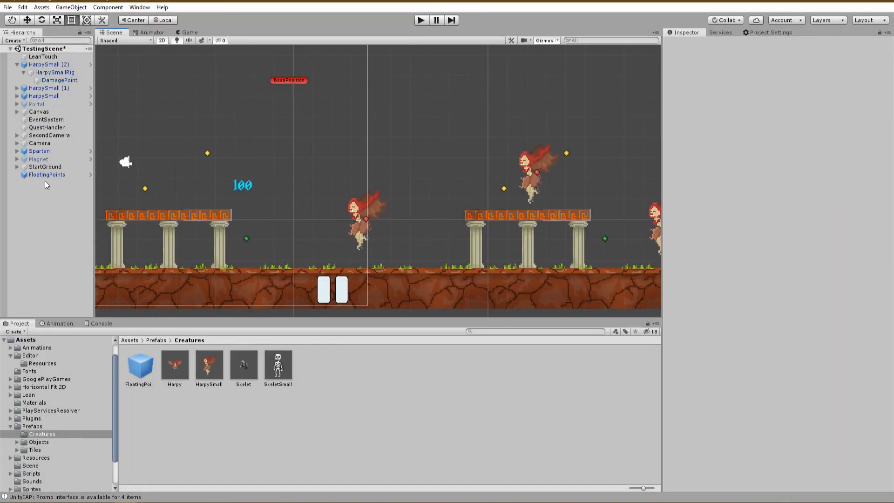
{"action": "left_click", "coordinate": [47, 174]}
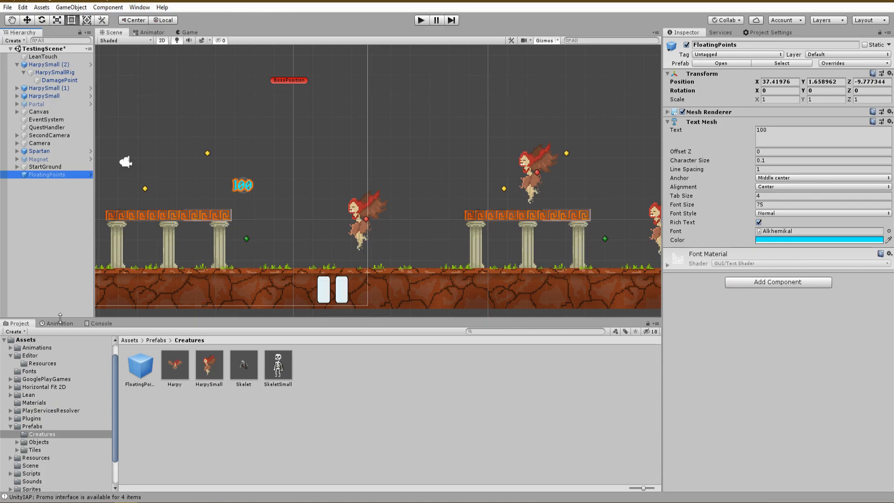
{"action": "mouse_move", "coordinate": [51, 206]}
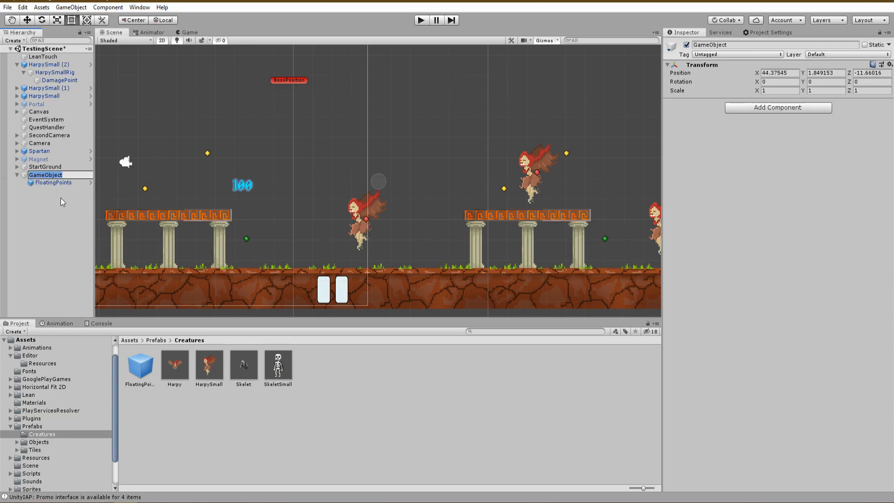
Name the new empty object FloatingParent and nest FloatingPoints inside it.
{"action": "type", "text": "Floating"}
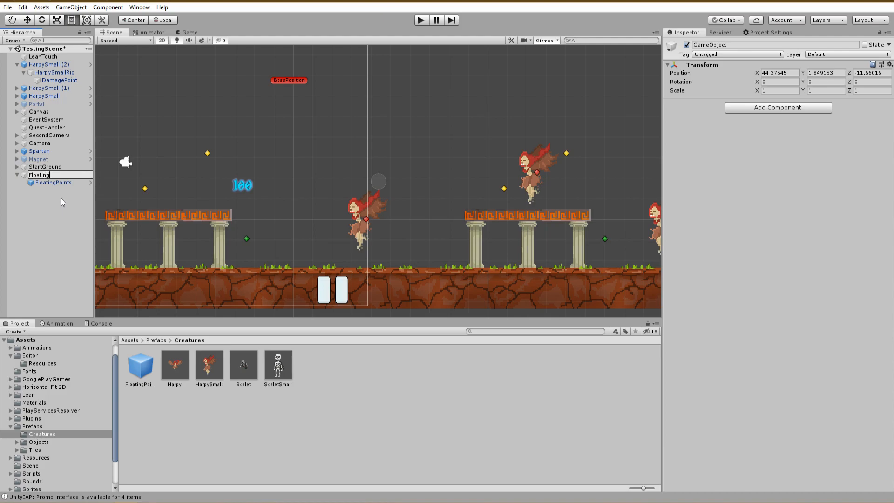
{"action": "type", "text": "Parent"}
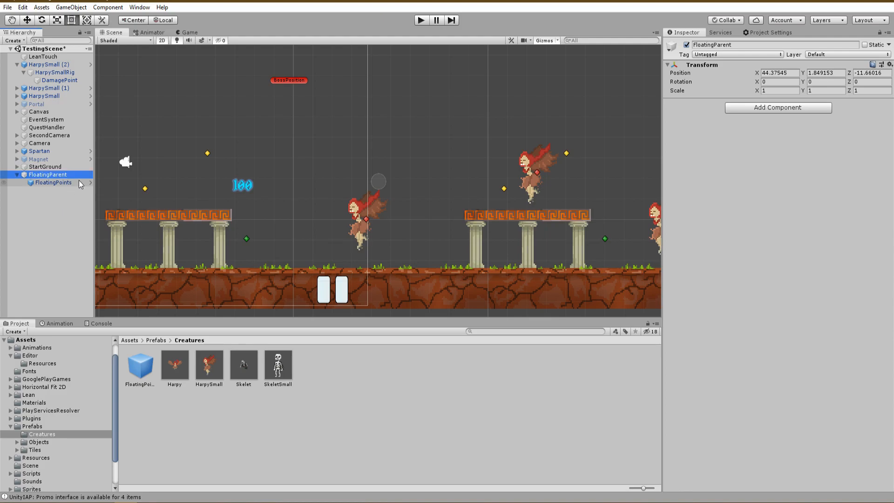
{"action": "left_click", "coordinate": [17, 175]}
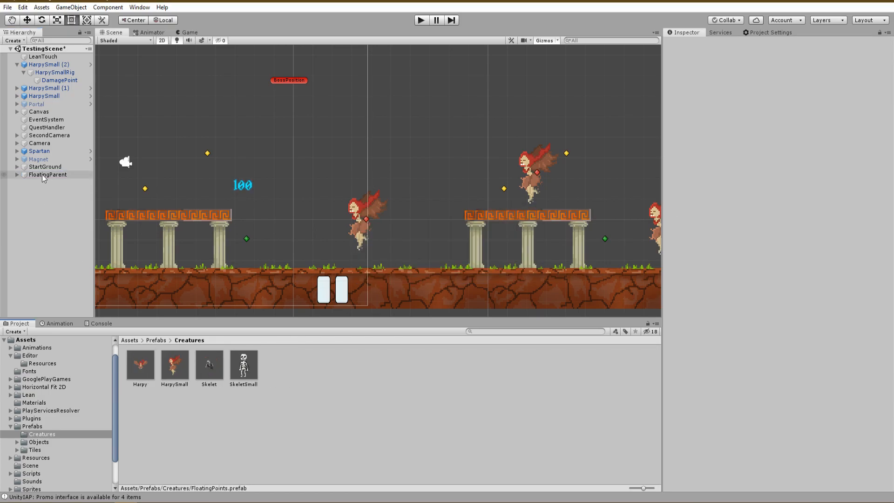
{"action": "left_click", "coordinate": [47, 175]}
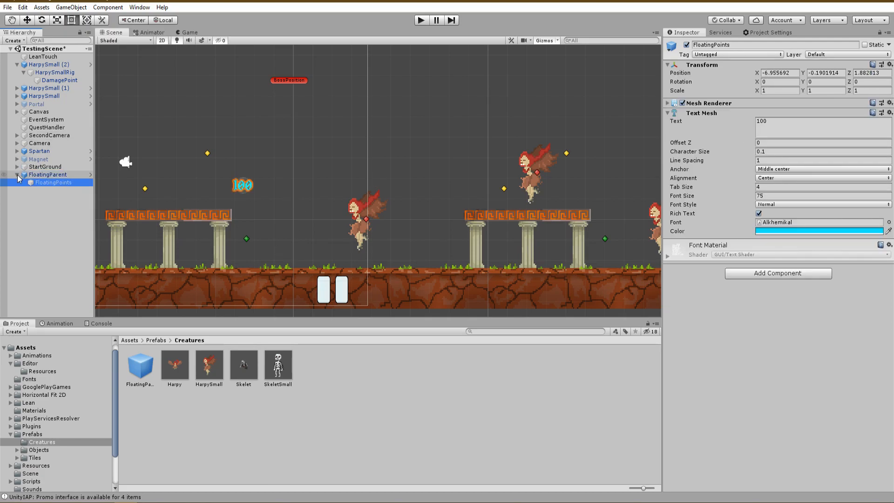
Create an animation clip named FloatingPointsAnim for FloatingPoints.
{"action": "left_click", "coordinate": [60, 324]}
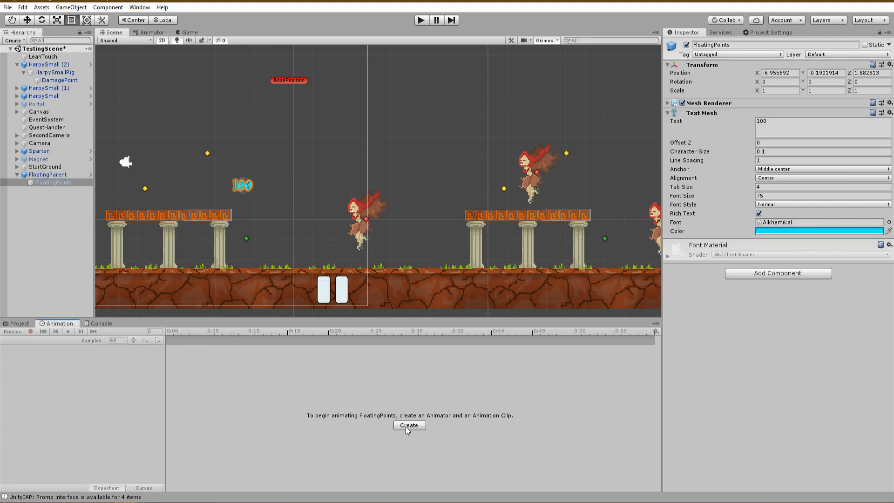
{"action": "left_click", "coordinate": [408, 425]}
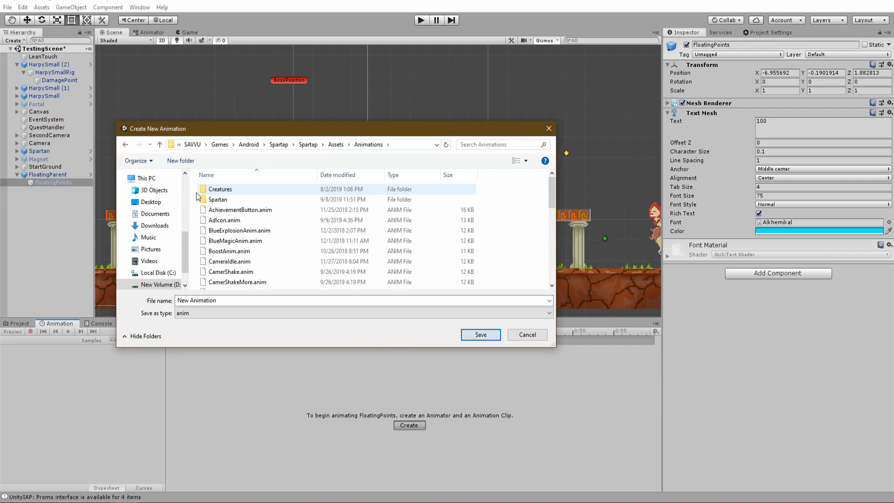
{"action": "type", "text": "FloatingPoin"}
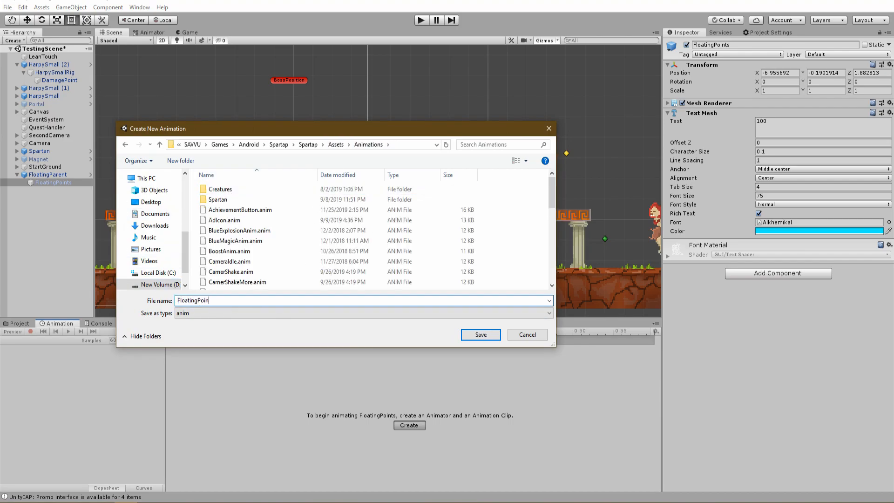
{"action": "left_click", "coordinate": [480, 335]}
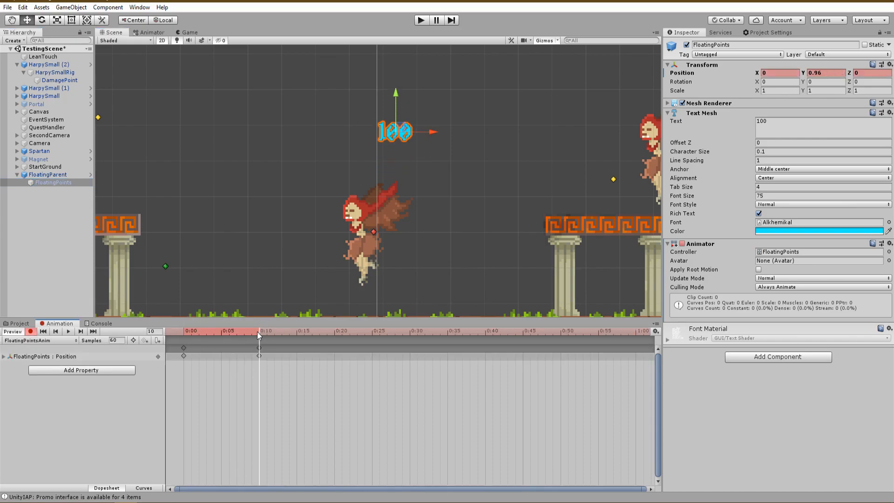
Key the rising position and font size across the timeline and preview the animation.
{"action": "left_click", "coordinate": [67, 331]}
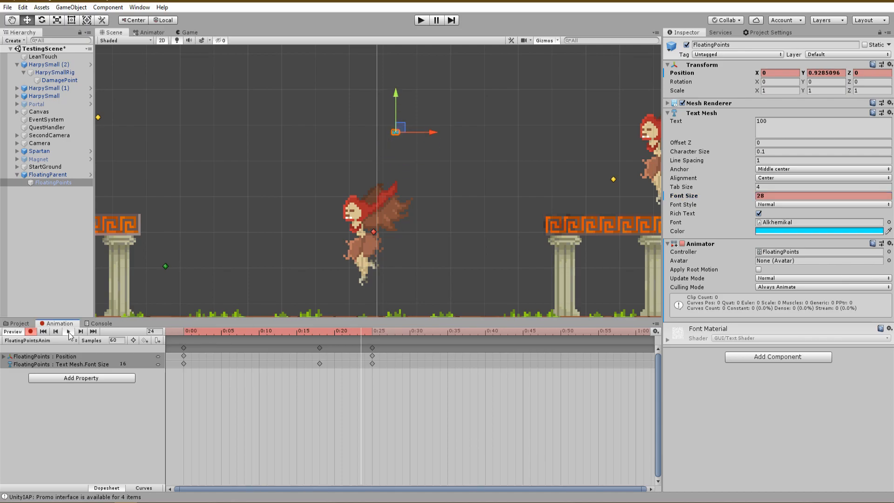
{"action": "left_click", "coordinate": [67, 331]}
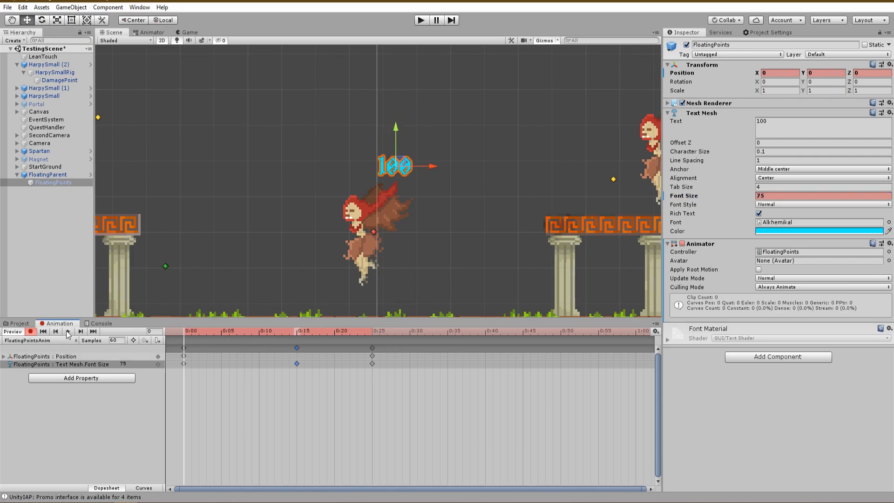
{"action": "left_click", "coordinate": [81, 331]}
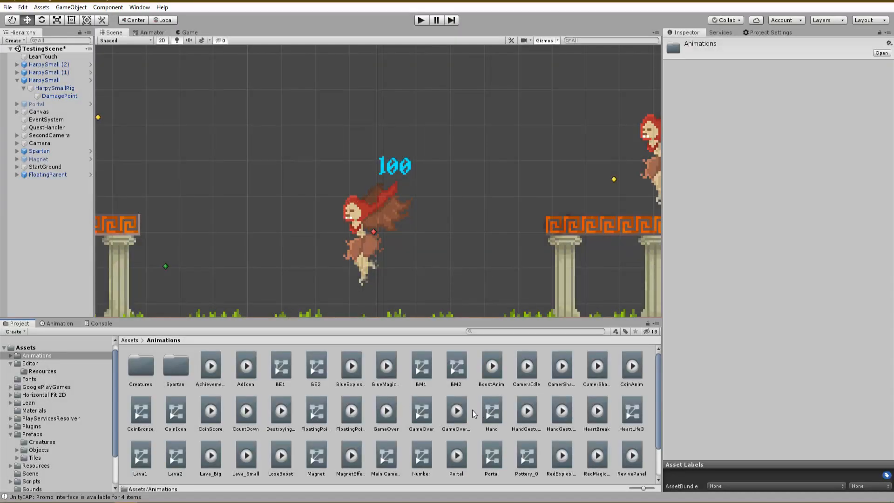
Uncheck Loop Time on the FloatingPointsAnim clip so it plays once.
{"action": "left_click", "coordinate": [350, 412]}
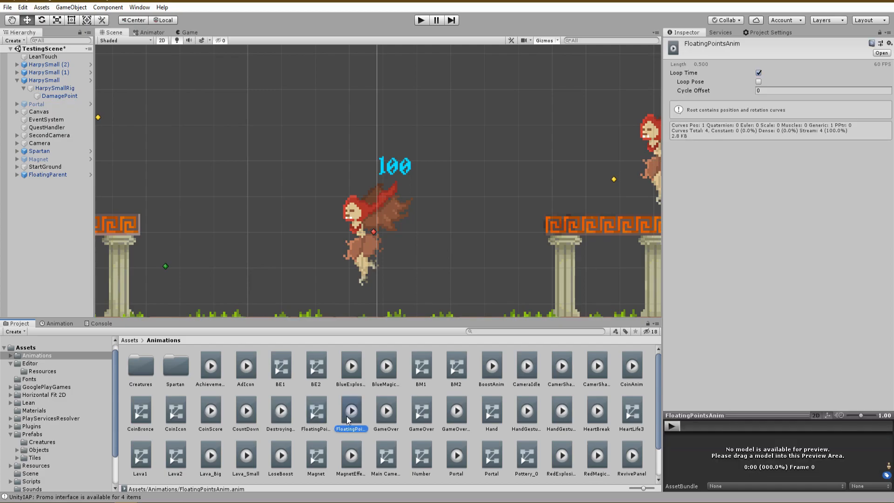
{"action": "mouse_move", "coordinate": [706, 76]}
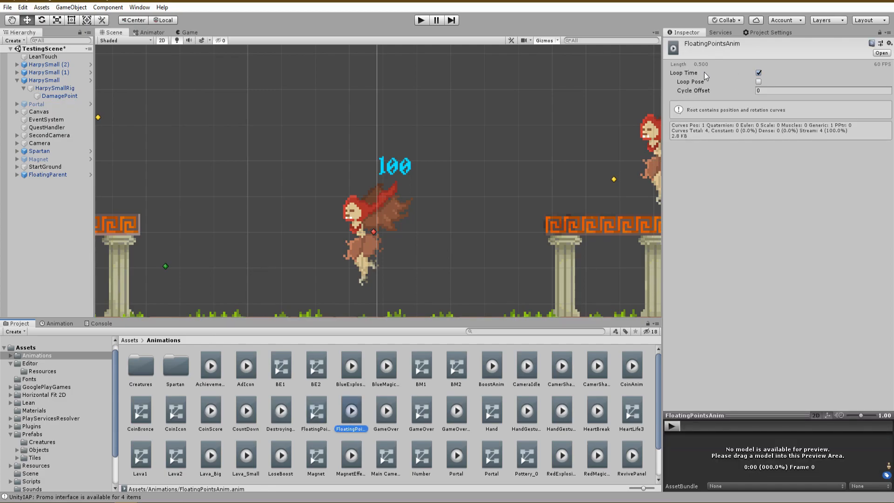
{"action": "left_click", "coordinate": [758, 74]}
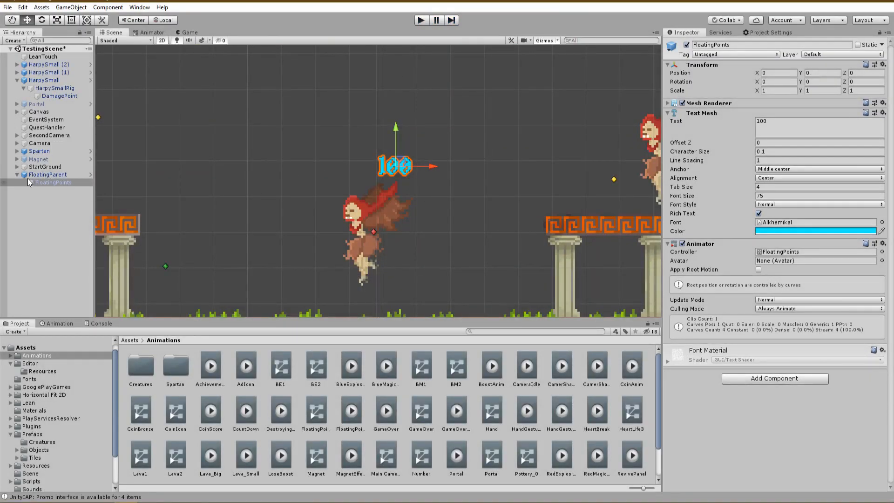
Select FloatingParent and add a new FloatingTextHandler script to it.
{"action": "left_click", "coordinate": [47, 174]}
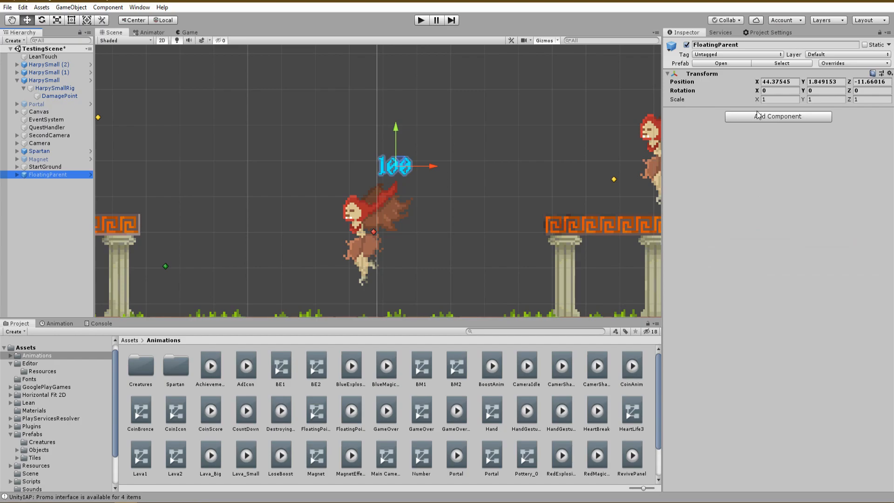
{"action": "type", "text": "2"}
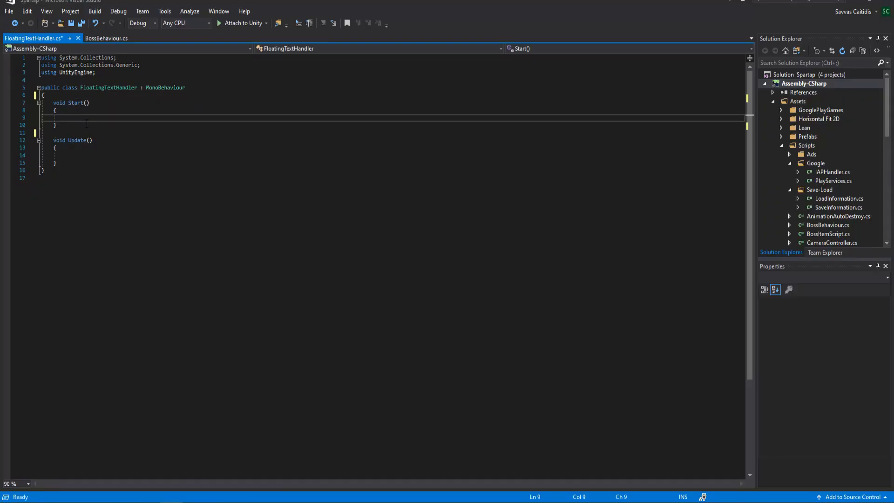
Make Start destroy the gameObject after one second.
{"action": "type", "text": "Destroy()"}
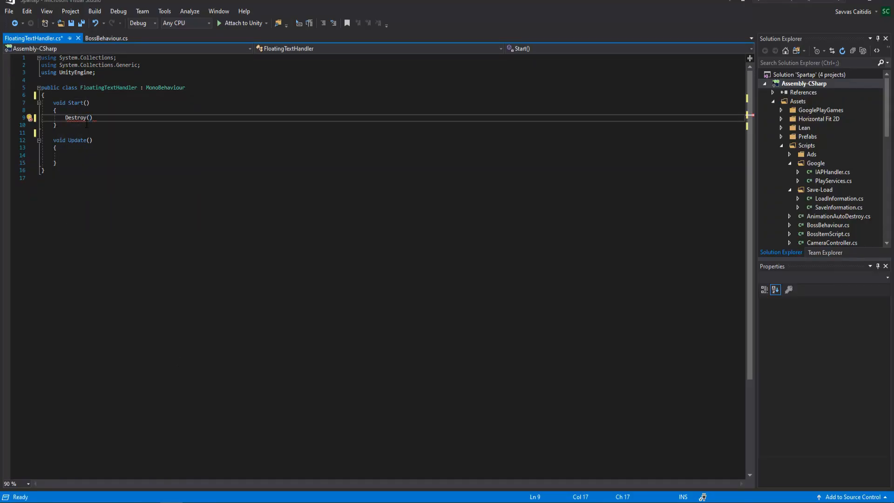
{"action": "type", "text": "gameo"}
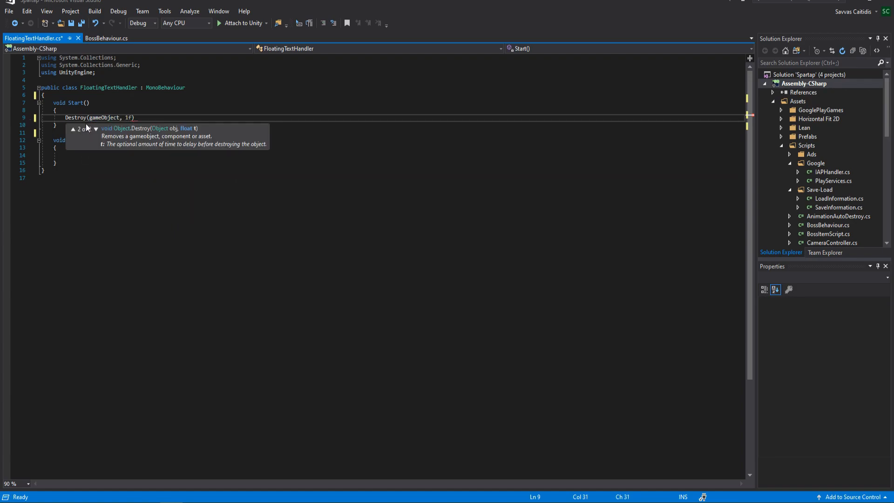
{"action": "type", "text": ");"}
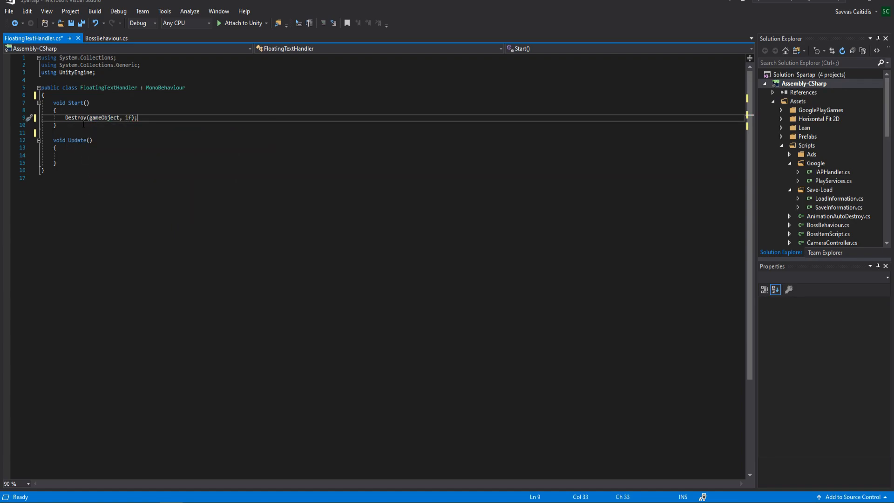
Raise transform.localPosition by new Vector3(0, 0.5f, 0) in Start, save, and return to BossBehaviour.cs.
{"action": "type", "text": "tra"}
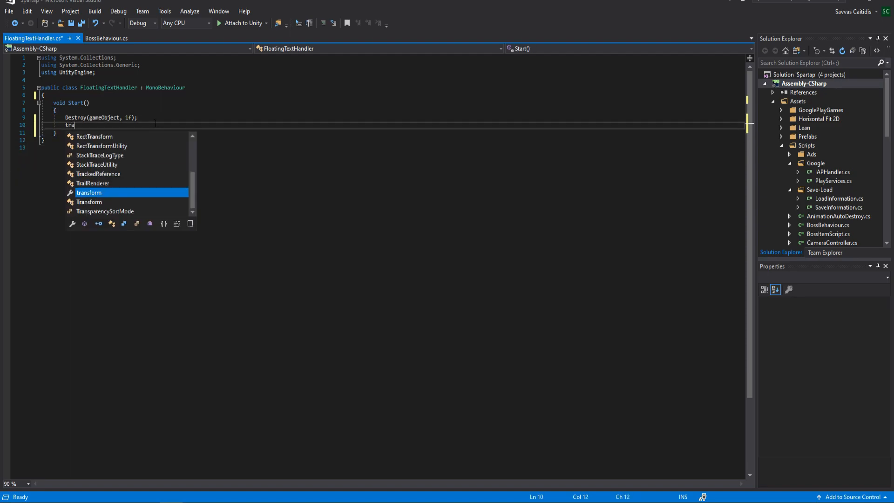
{"action": "type", "text": "transform.localPosition +="}
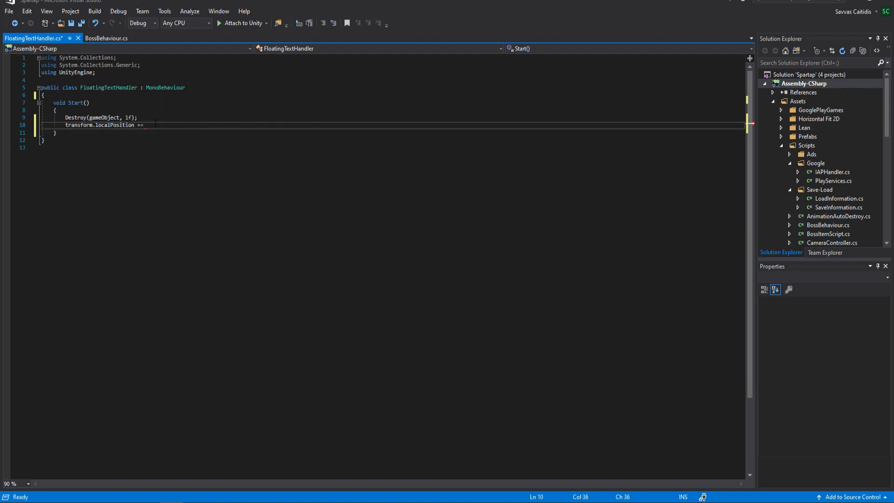
{"action": "type", "text": "new Vector3();"}
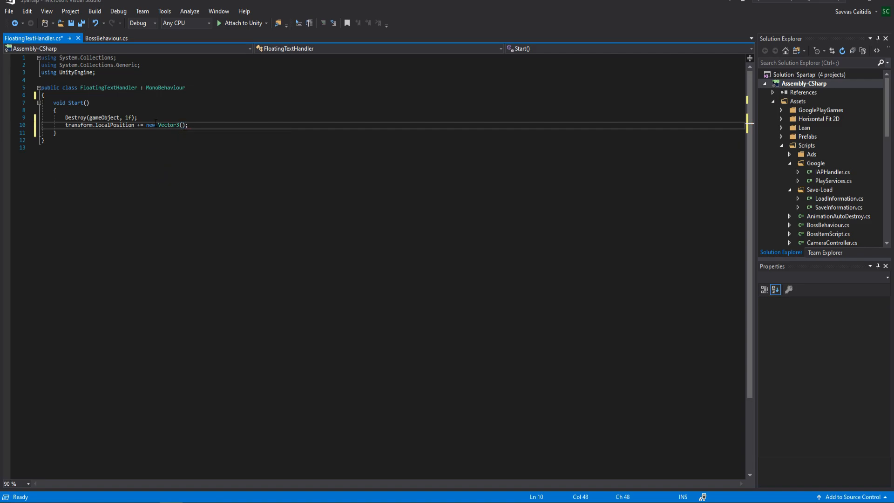
{"action": "type", "text": "0, 0.5, 0"}
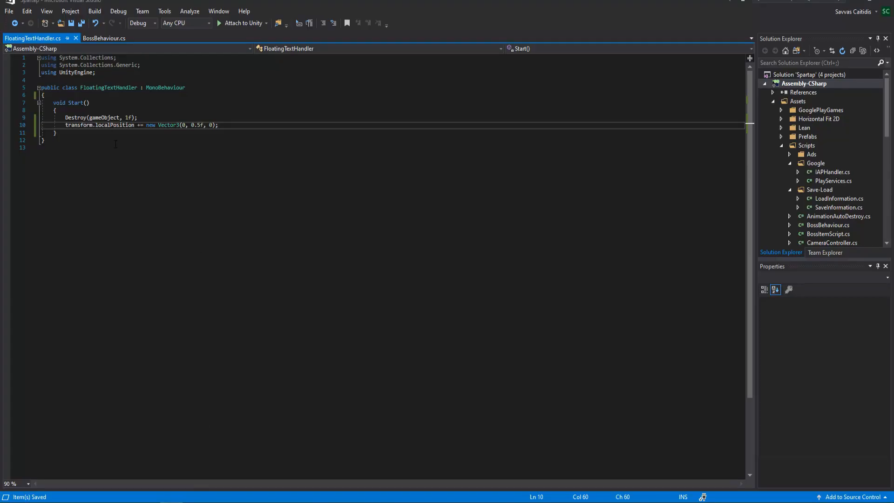
{"action": "left_click", "coordinate": [104, 38]}
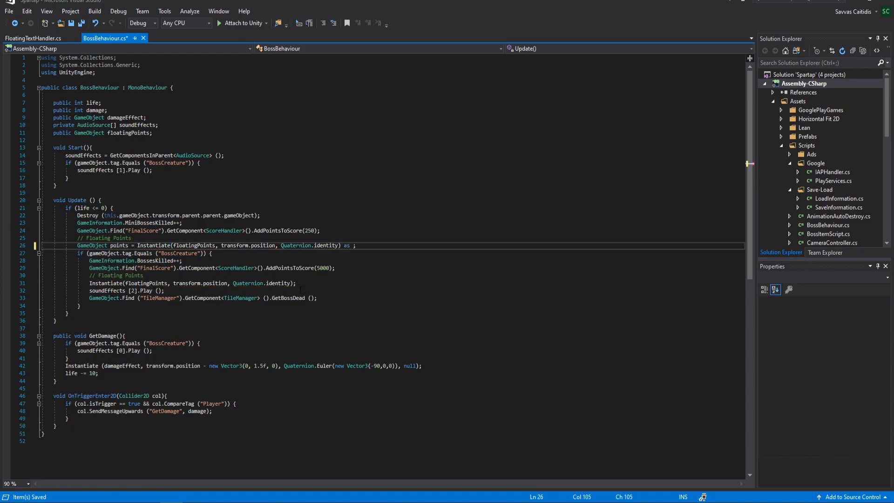
Store the Instantiate result as a points GameObject and begin points.transform.GetChild(0), checking the prefab's FloatingPoints child.
{"action": "type", "text": "GameObject"}
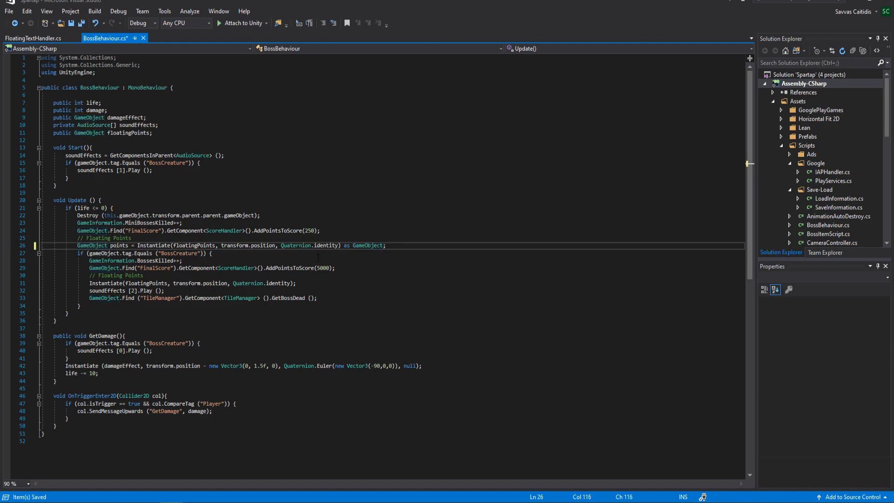
{"action": "type", "text": "points.transform"}
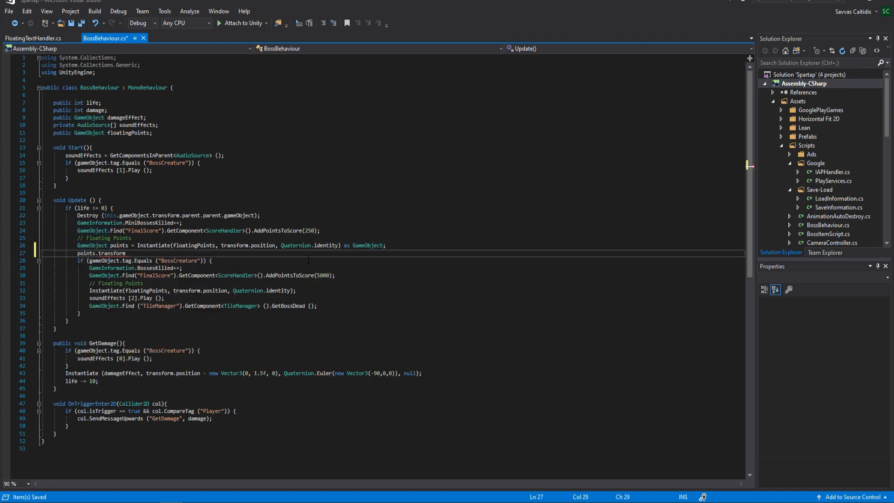
{"action": "type", "text": ".GetChild(0)"}
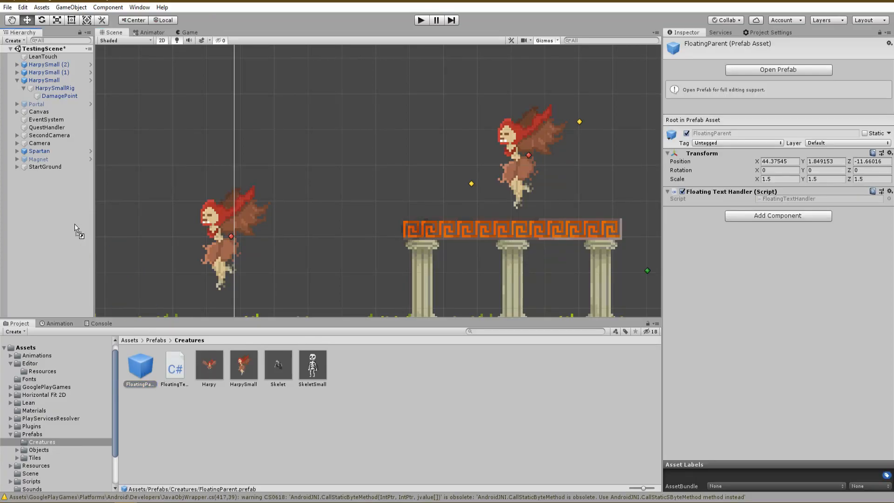
{"action": "left_click", "coordinate": [48, 174]}
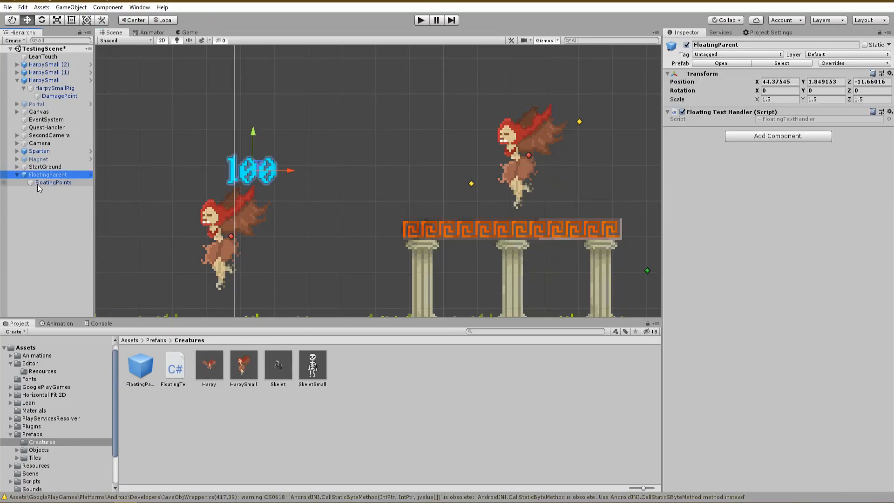
{"action": "left_click", "coordinate": [54, 182]}
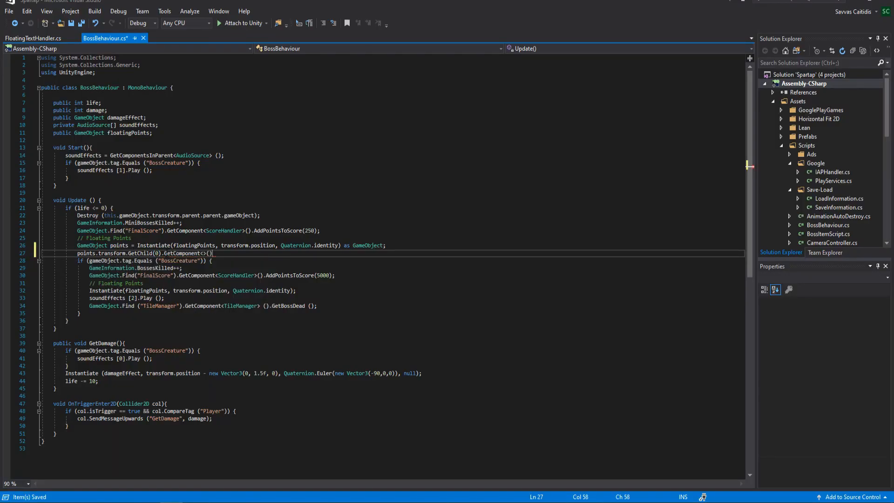
Complete the line as GetComponent<TextMesh>().text = ""; to assign the kill points string.
{"action": "type", "text": "TextMesh"}
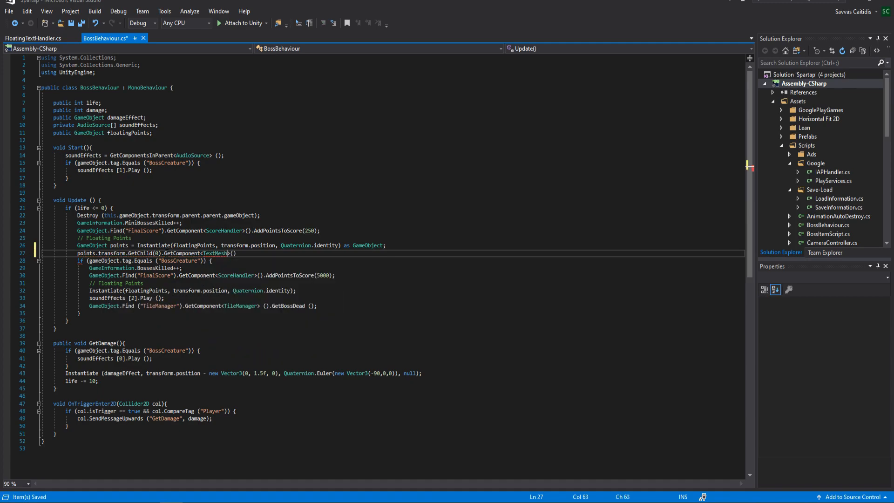
{"action": "type", "text": ".text"}
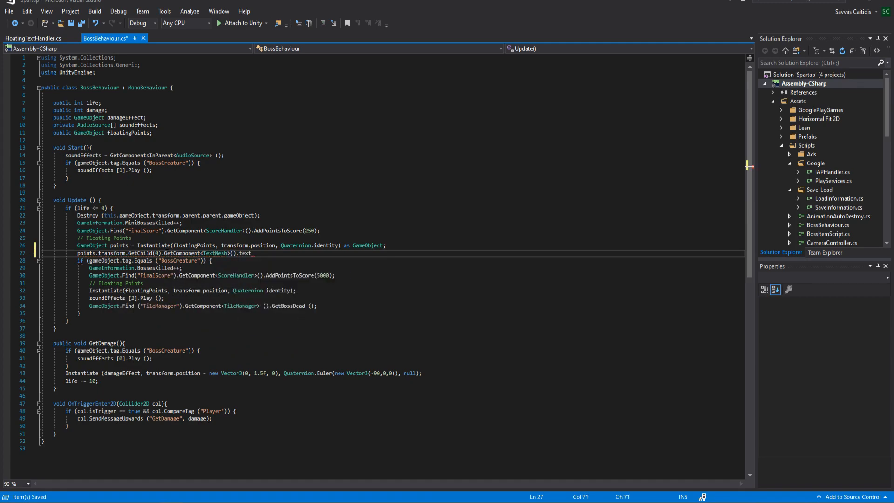
{"action": "type", "text": "= \"\""}
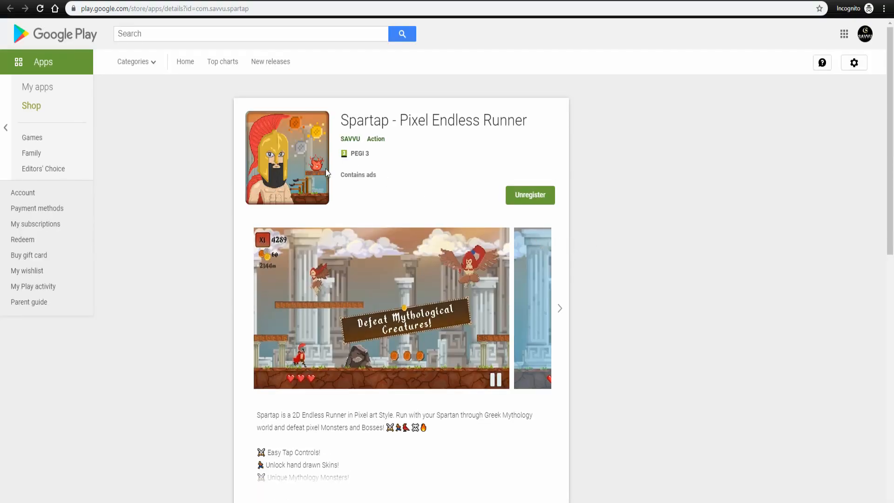
{"action": "mouse_move", "coordinate": [531, 187]}
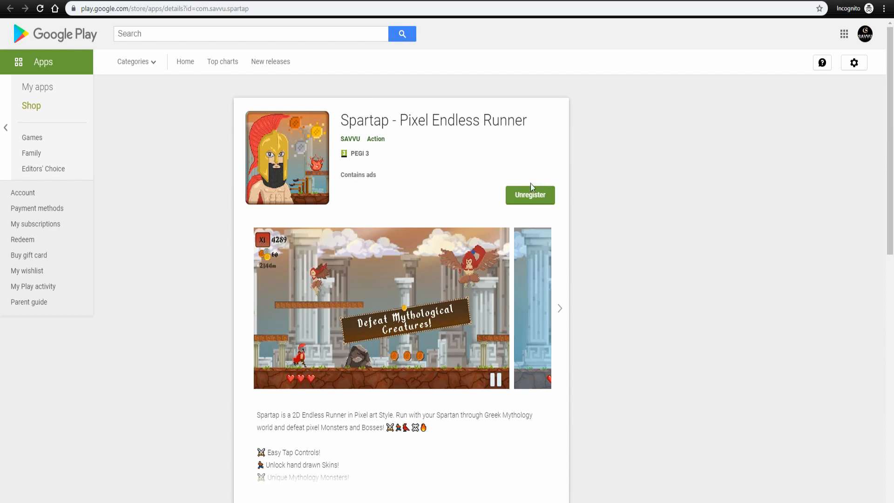